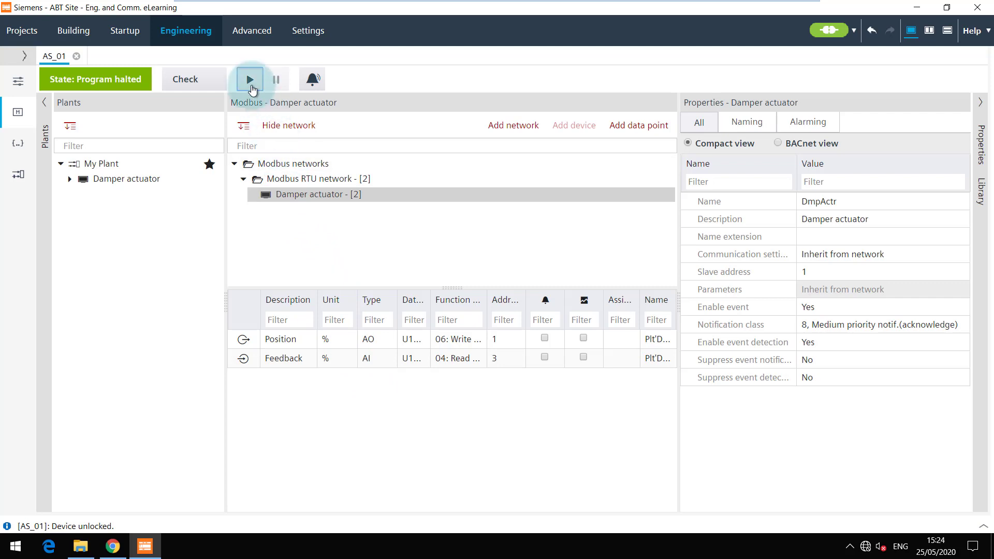
Step: Take AS_01 online and select the Modbus RTU network to see the damper actuator's status
left_click(250, 79)
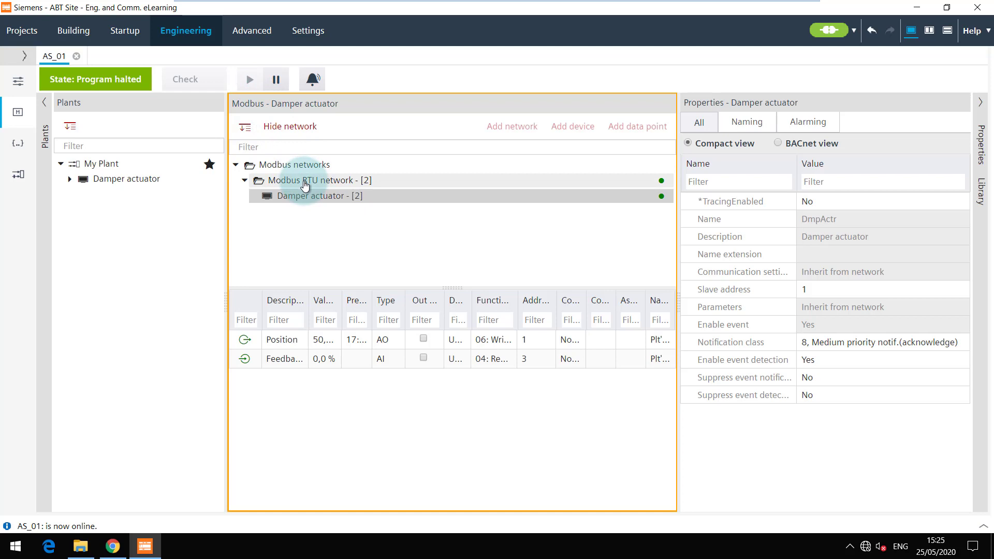
left_click(304, 180)
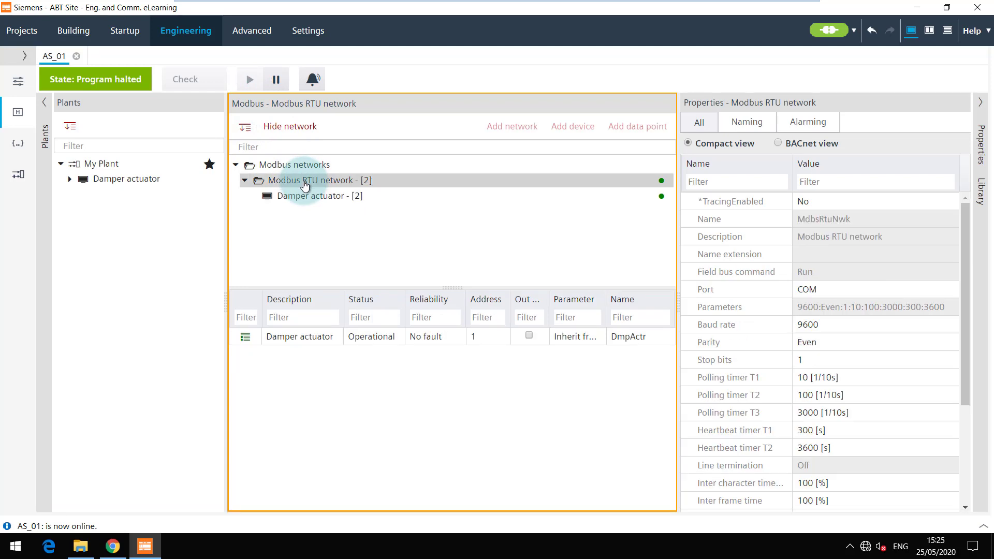
Step: Start tracing the Damper actuator from its context menu to record TX/RX messages
right_click(305, 180)
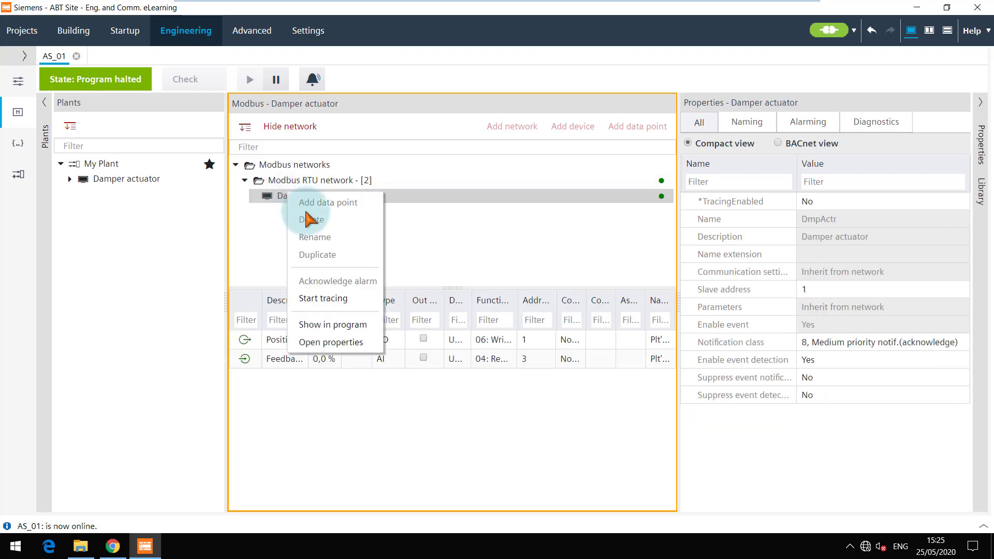
left_click(323, 298)
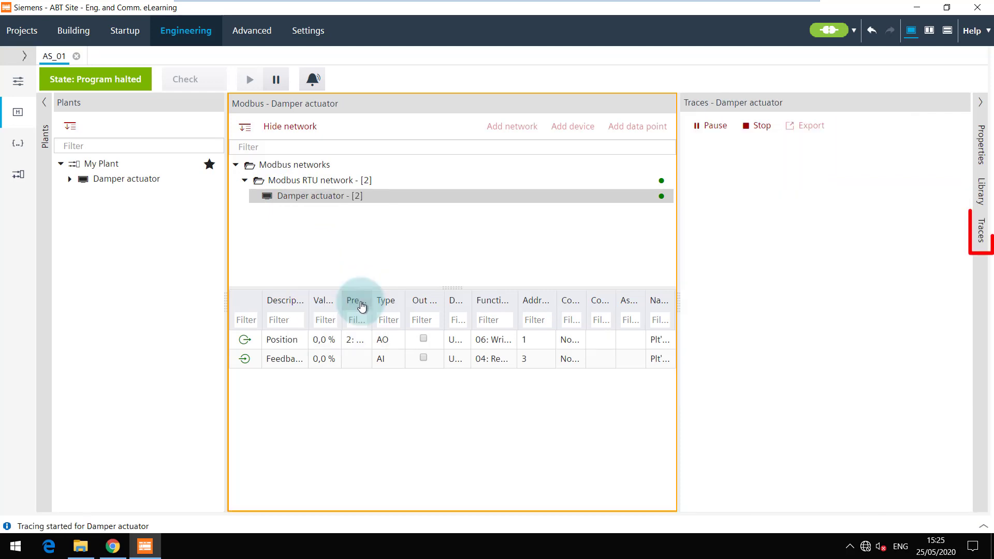
mouse_move(451, 295)
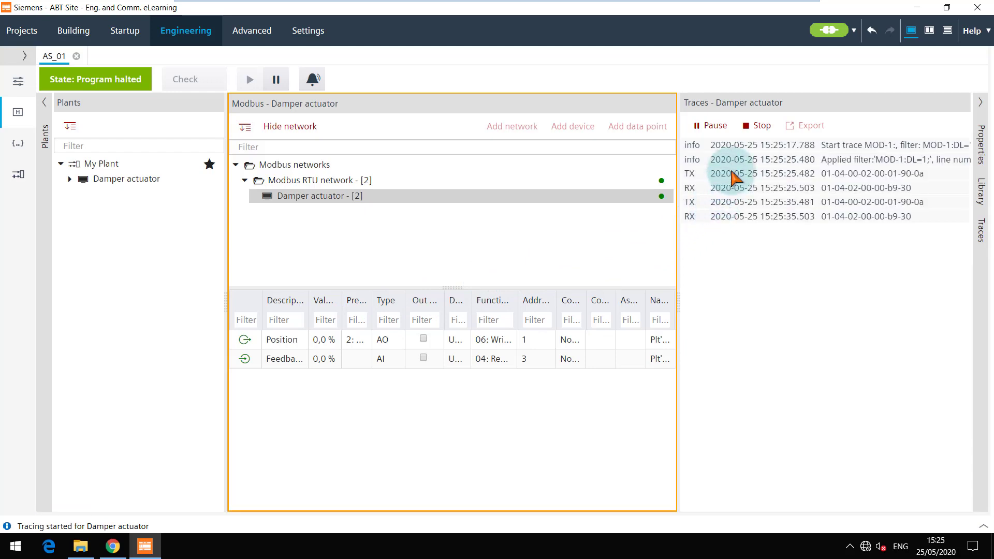
mouse_move(743, 144)
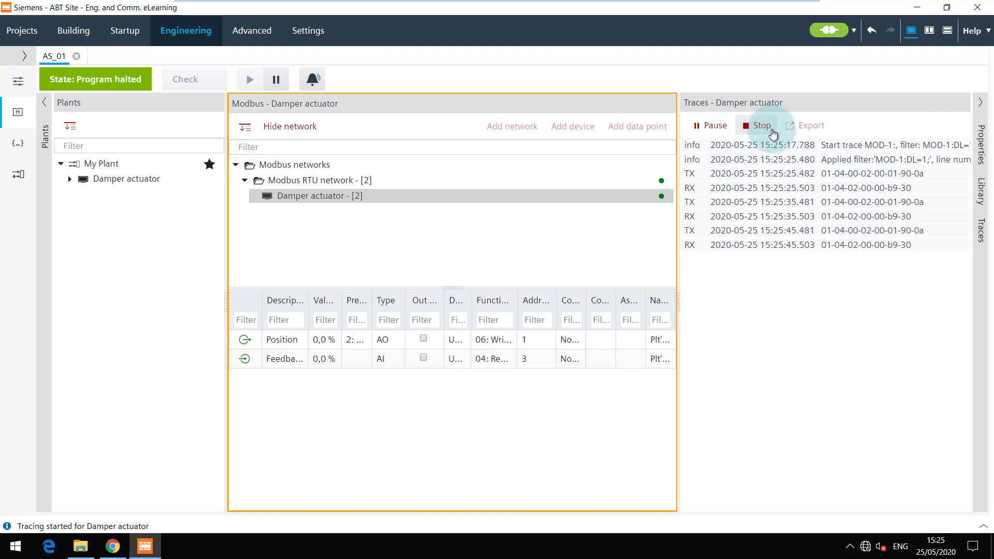
Step: Stop the Damper actuator trace, then cancel the trace export's Save As dialog
left_click(760, 125)
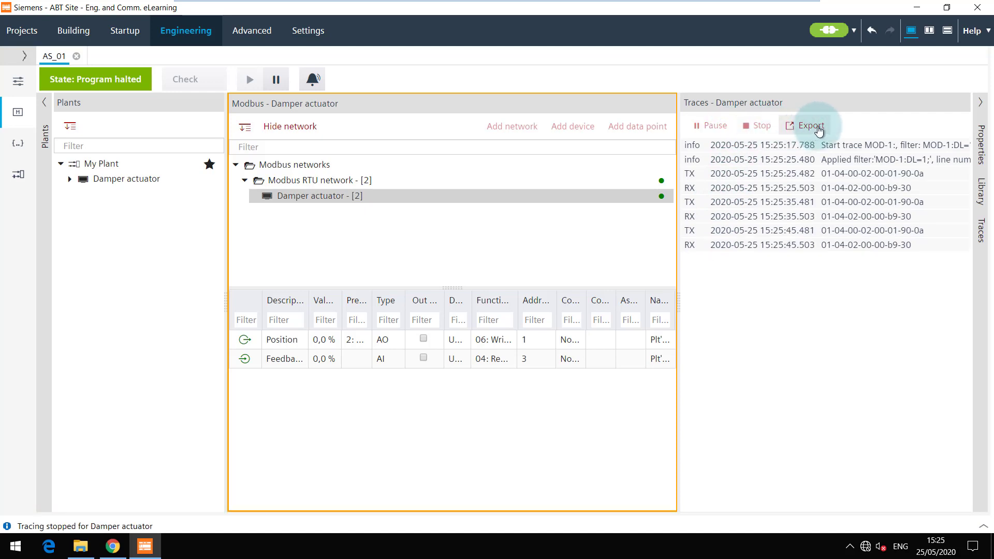
left_click(806, 125)
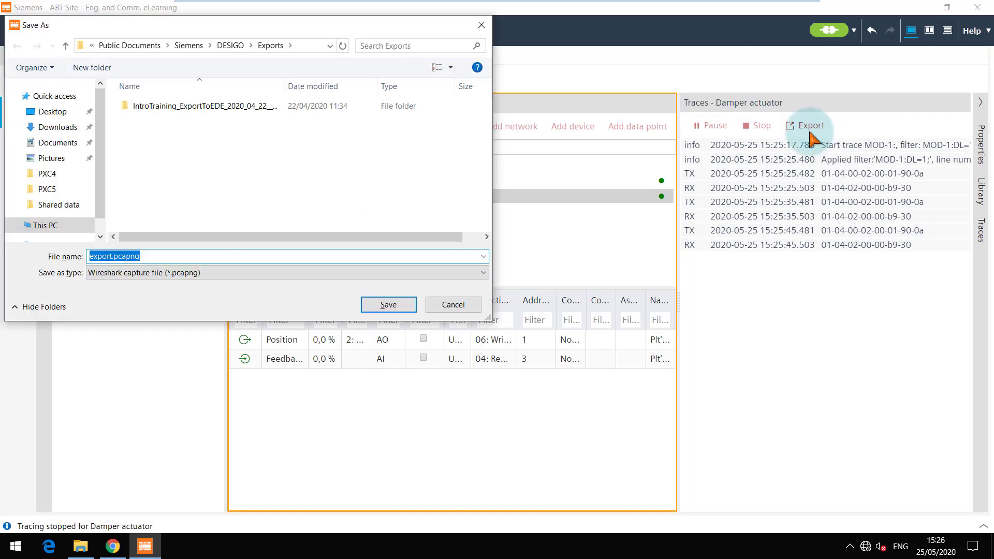
mouse_move(289, 62)
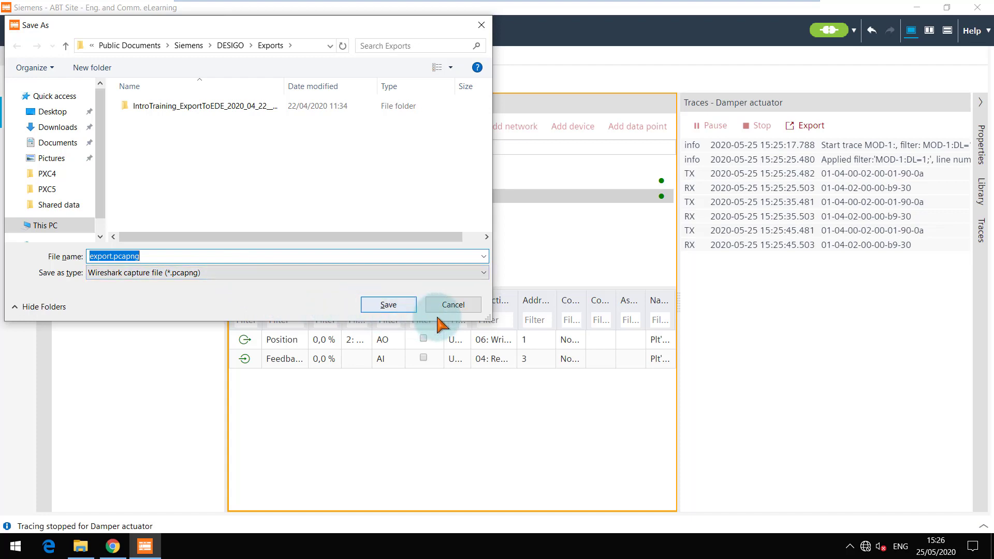
left_click(452, 304)
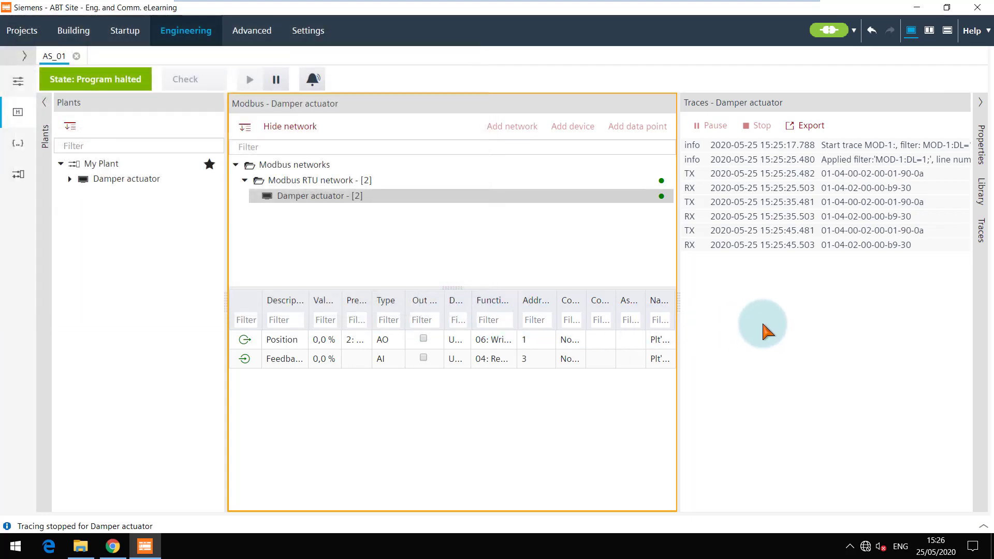
mouse_move(981, 183)
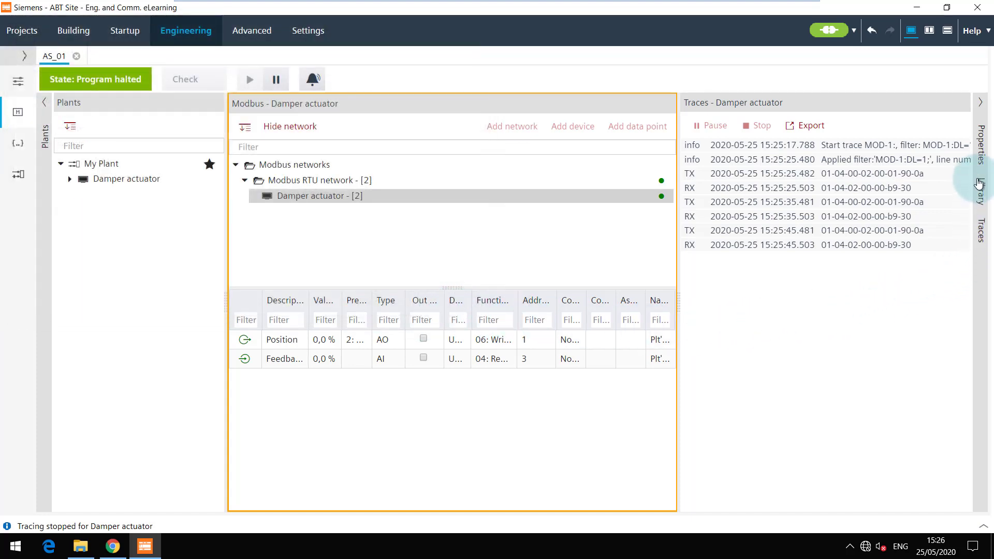
Step: Reopen the Properties panel for Modbus RTU network and view its Diagnostics tab
left_click(982, 140)
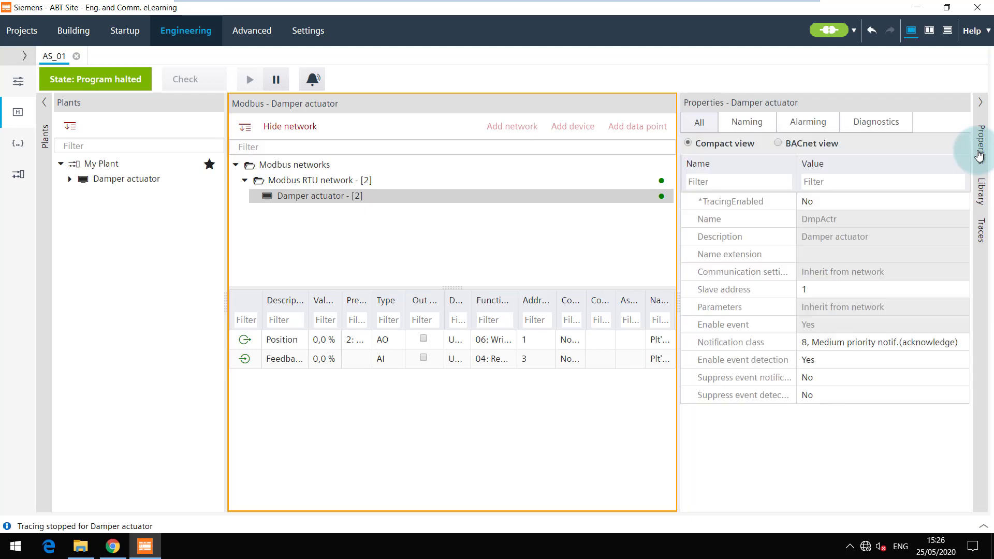
left_click(876, 122)
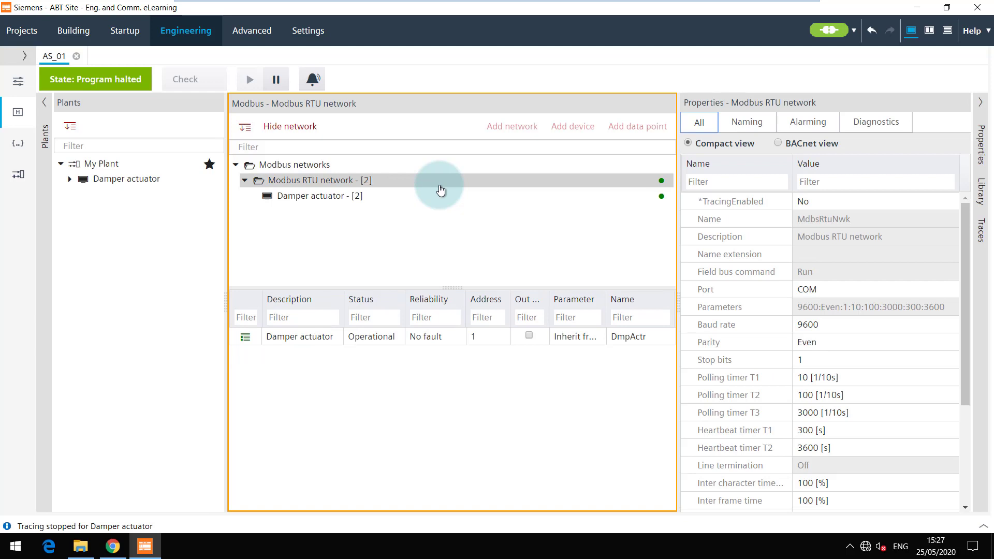
mouse_move(875, 122)
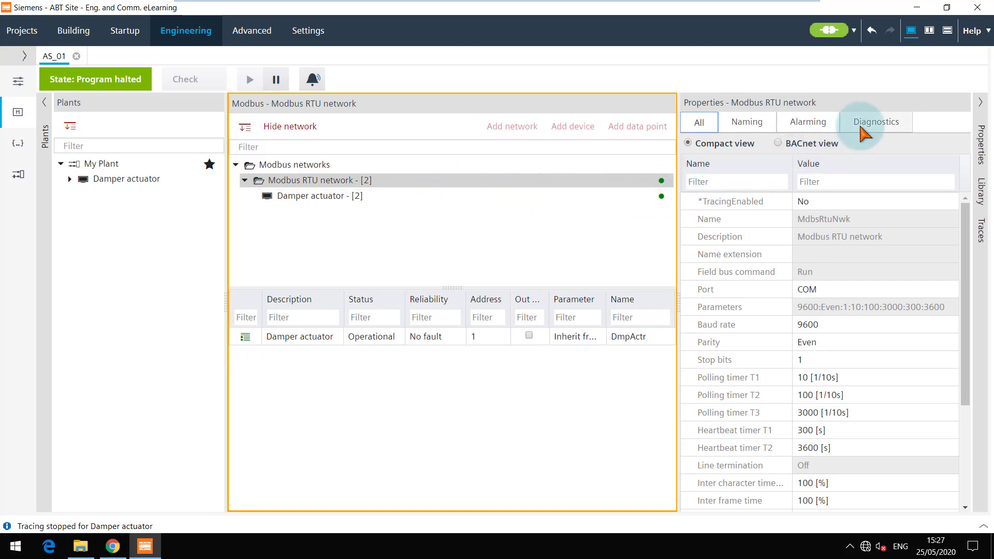
left_click(876, 122)
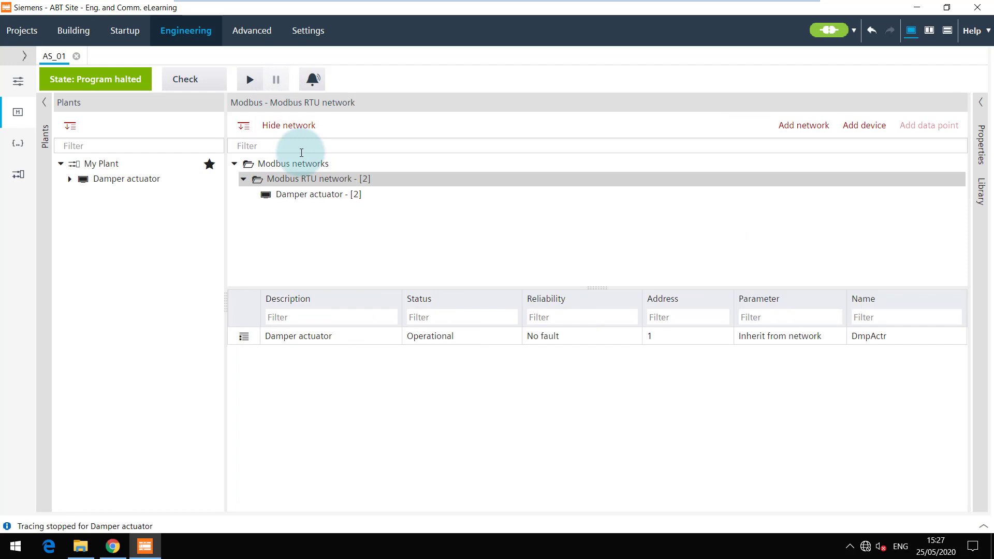
Step: Select Damper actuator and choose Optimize network traffic from its context menu
left_click(315, 194)
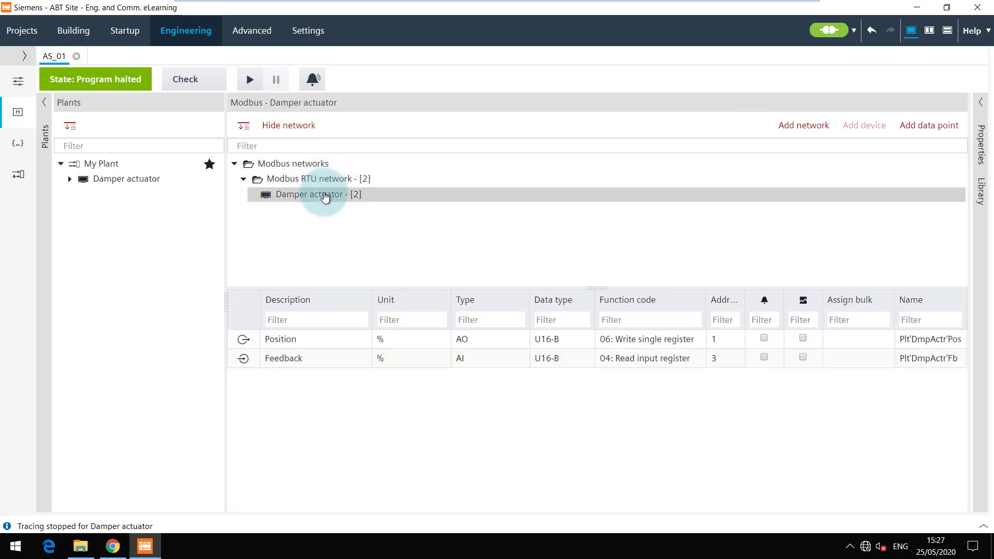
right_click(323, 195)
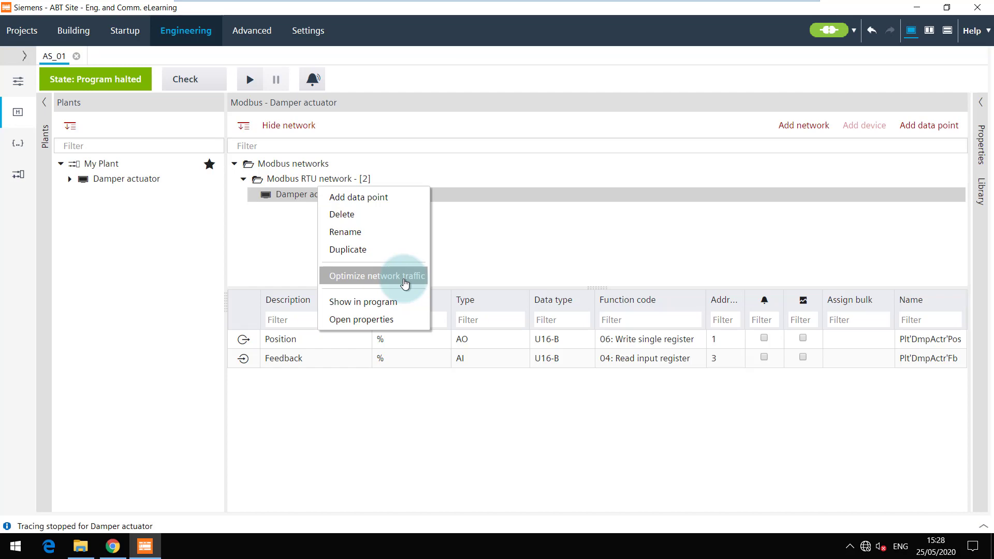
left_click(377, 276)
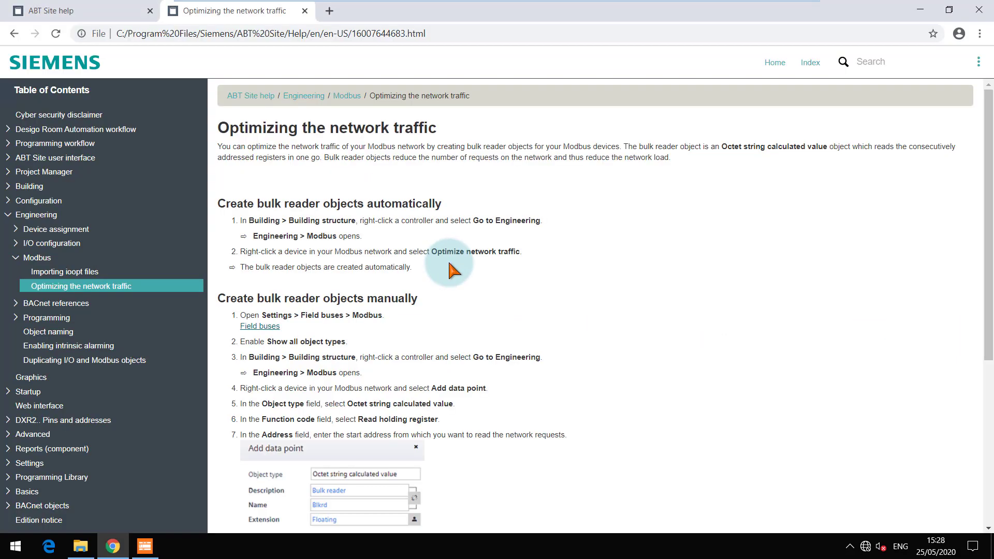